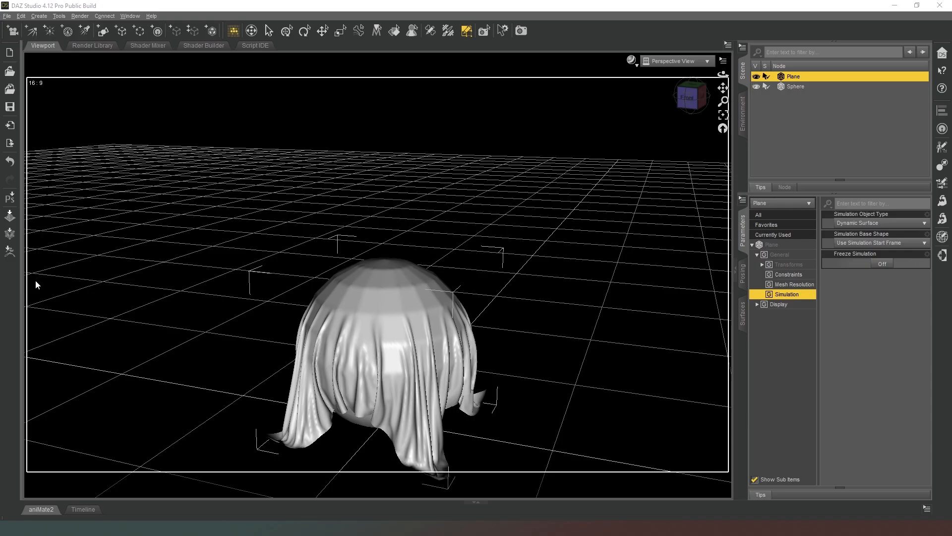
mouse_move(421, 212)
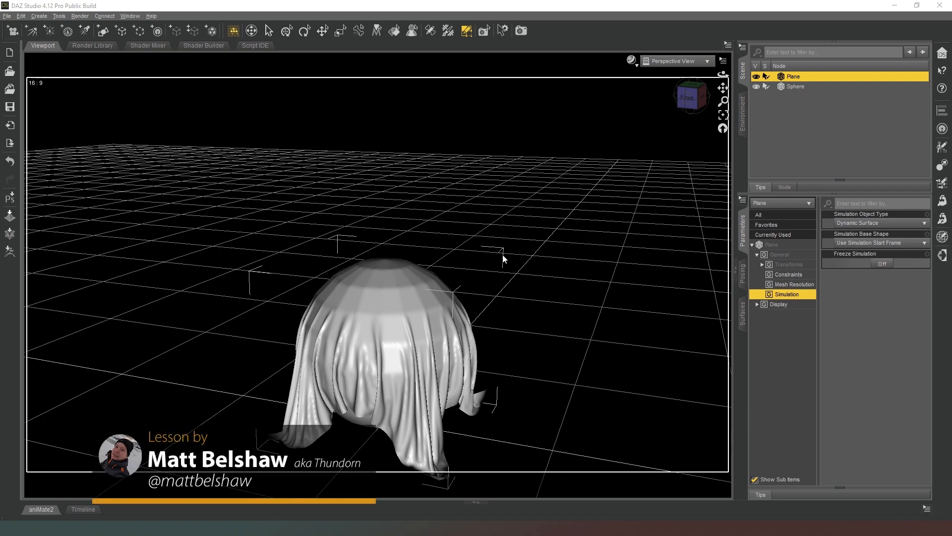
mouse_move(502, 258)
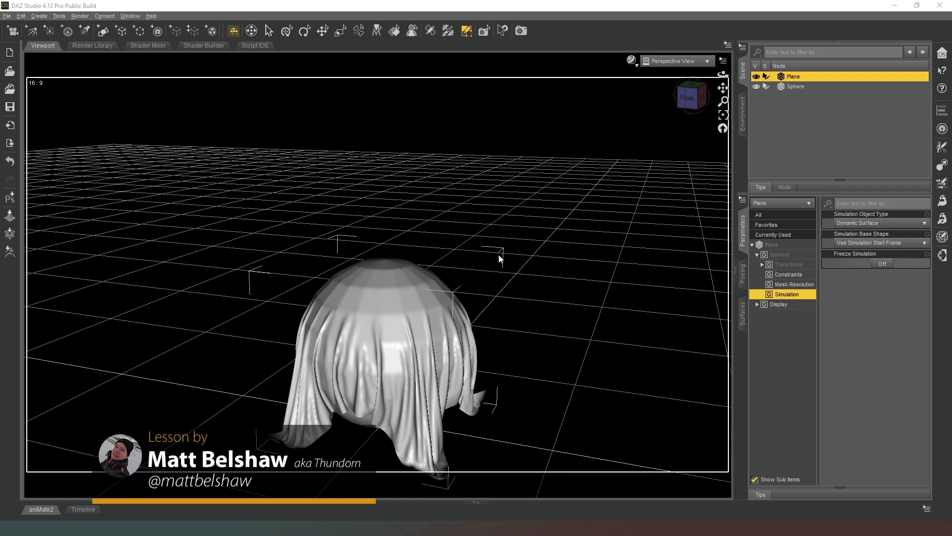
mouse_move(442, 346)
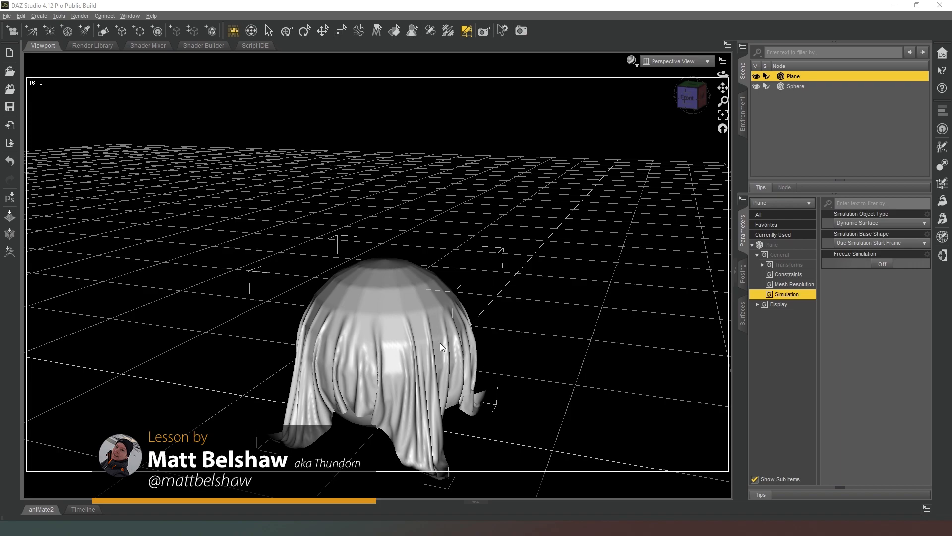
mouse_move(624, 337)
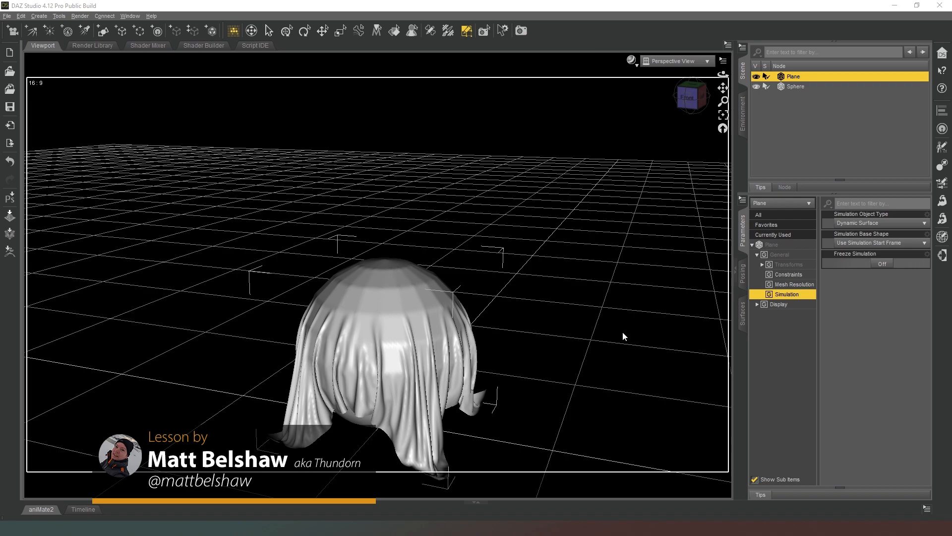
mouse_move(619, 236)
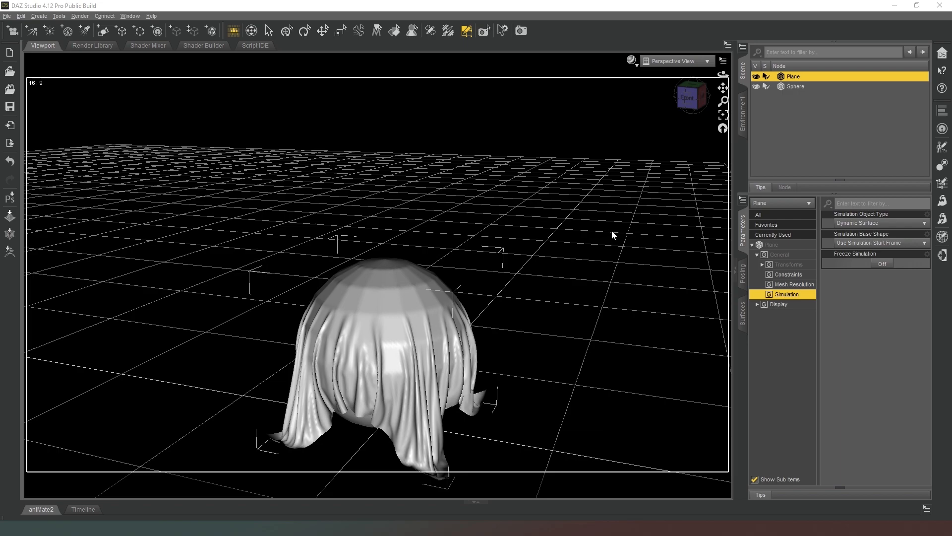
mouse_move(617, 113)
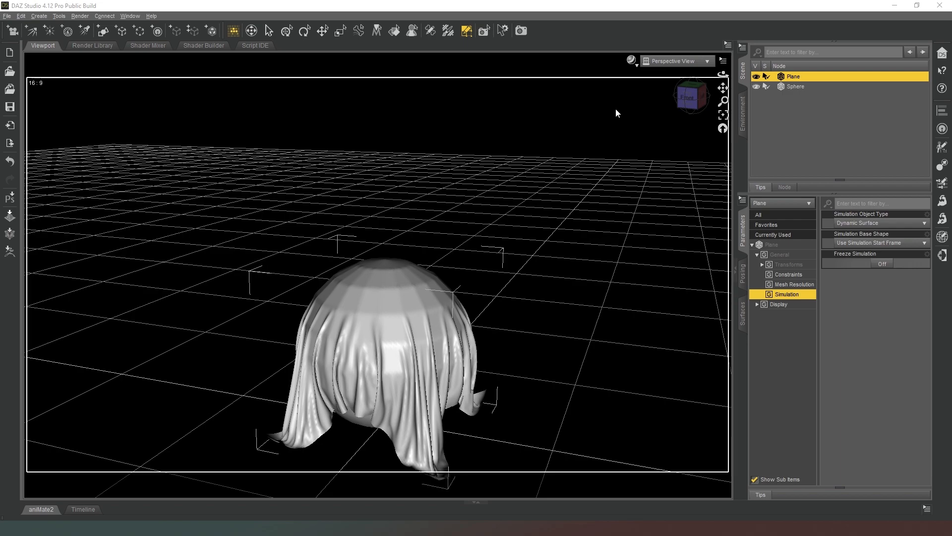
mouse_move(517, 137)
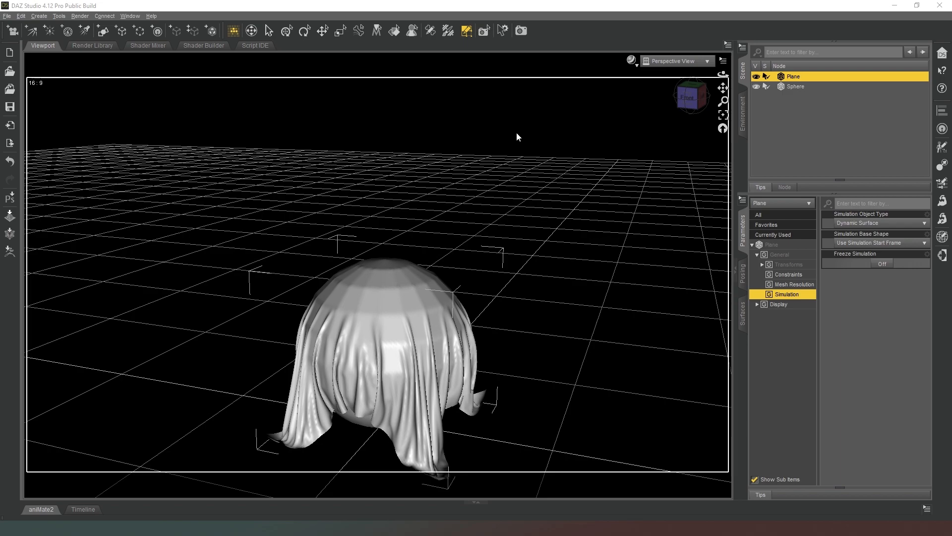
mouse_move(508, 140)
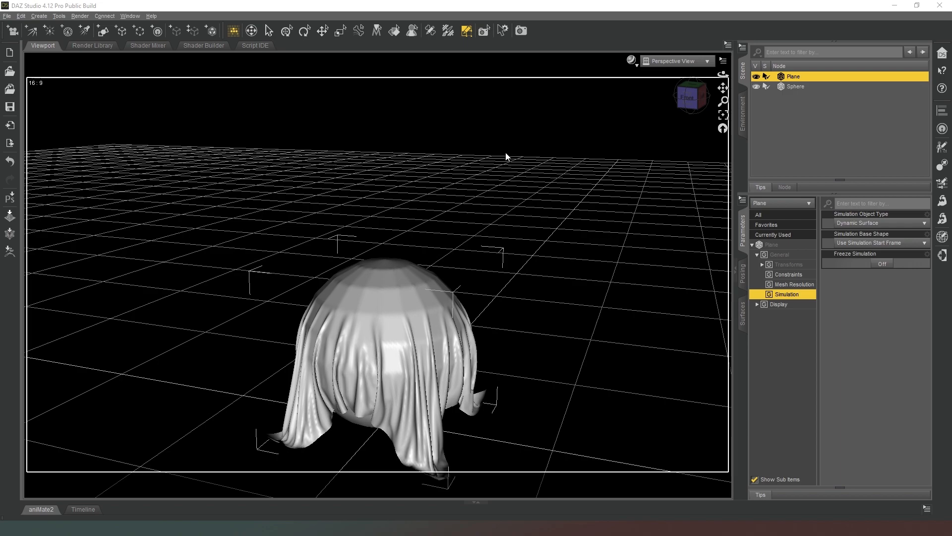
mouse_move(567, 239)
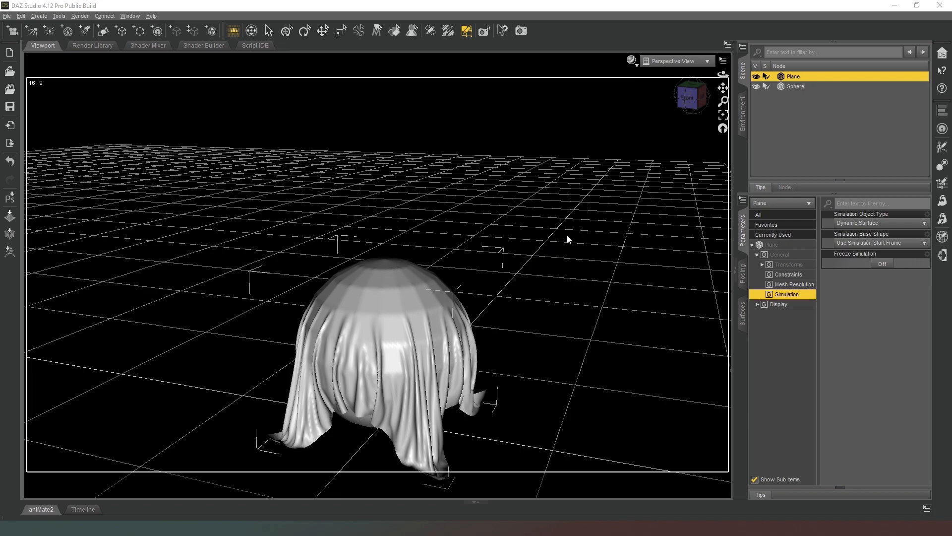
mouse_move(558, 194)
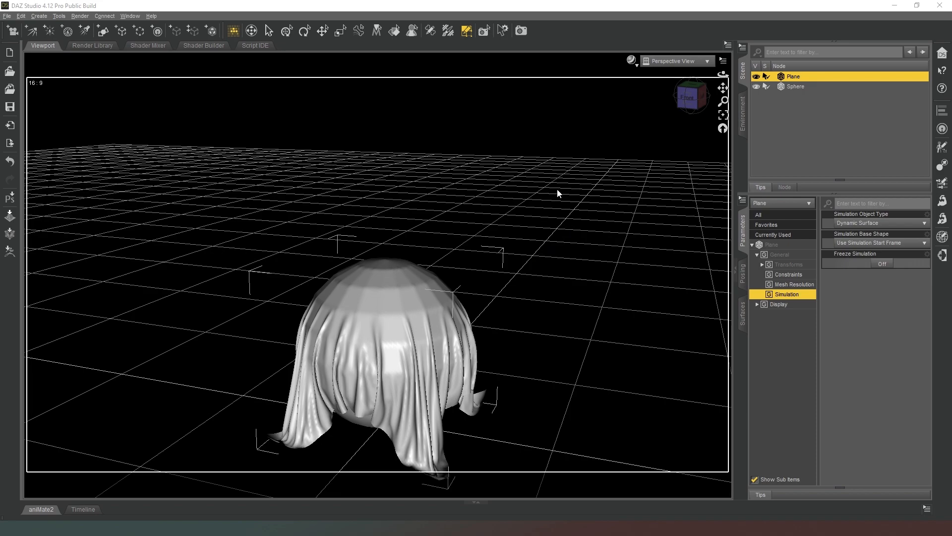
mouse_move(530, 232)
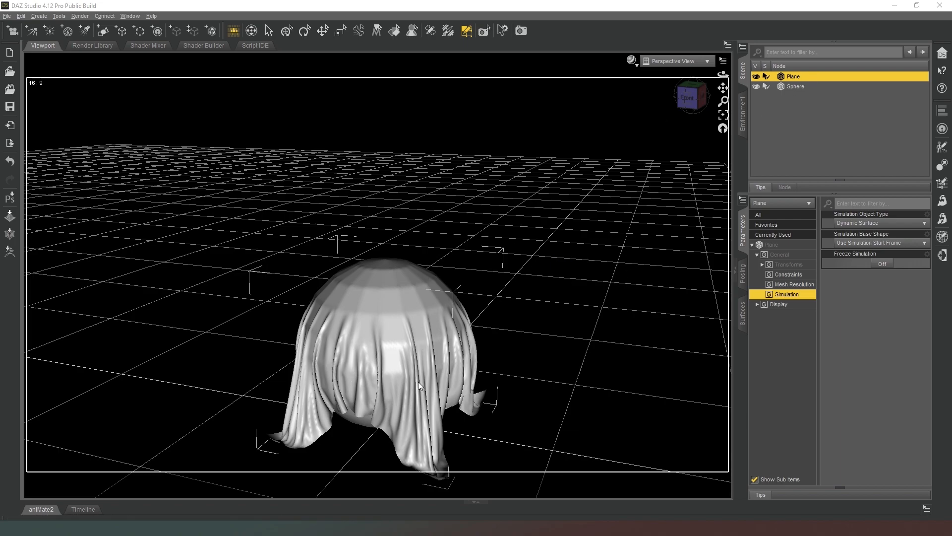
mouse_move(562, 236)
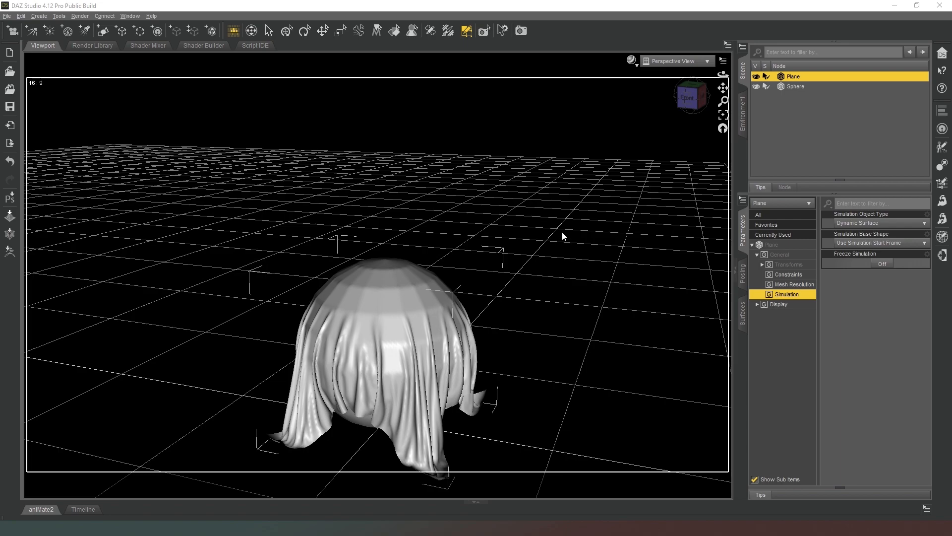
mouse_move(448, 302)
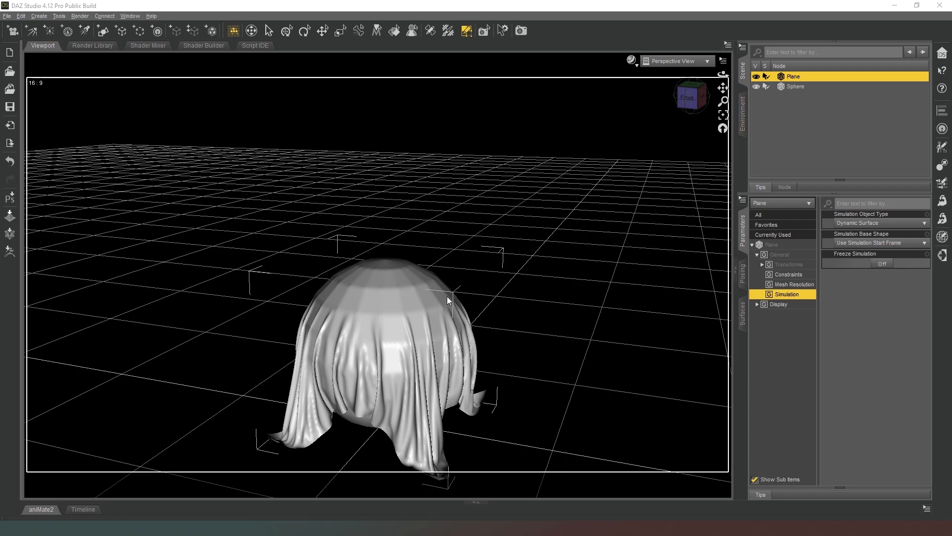
mouse_move(339, 348)
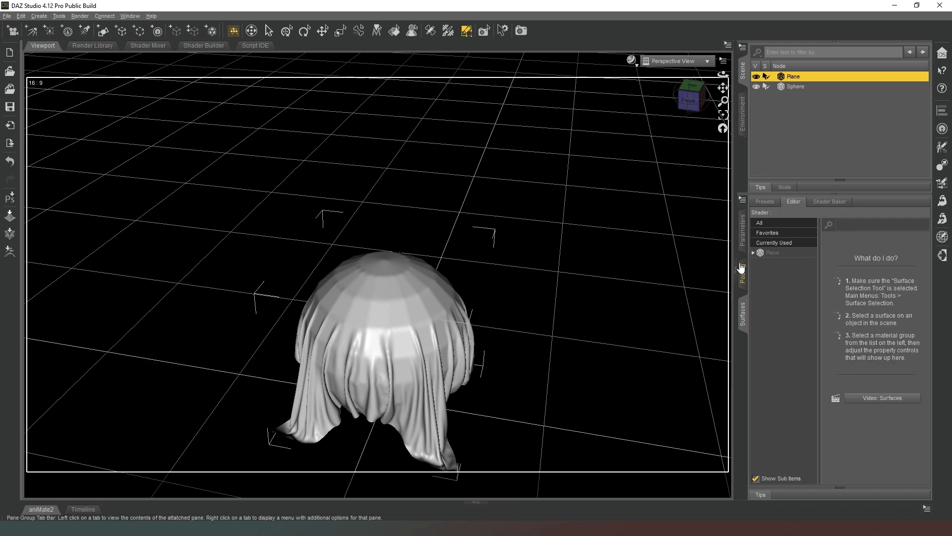
Expand Plane in the Surfaces editor and select its Default material's Base property group.
click(753, 252)
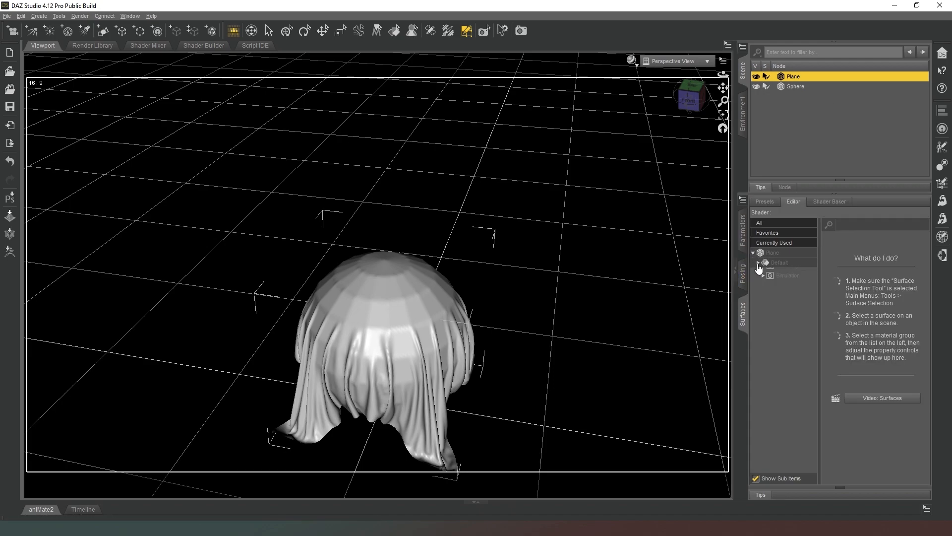
click(757, 261)
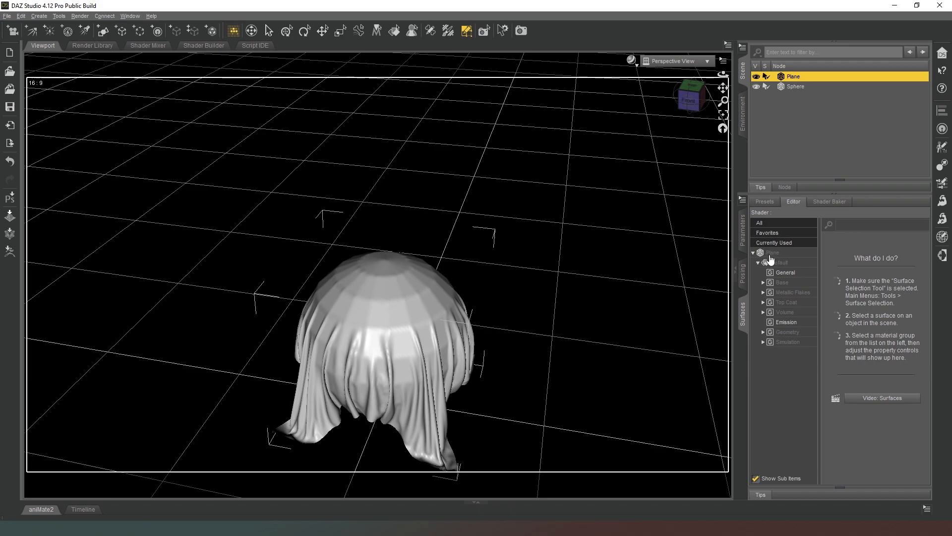
mouse_move(791, 301)
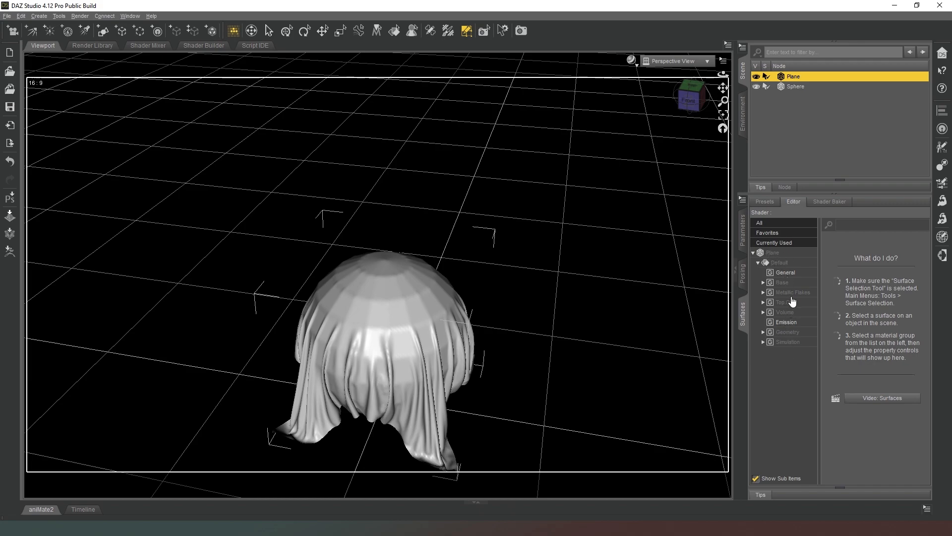
click(779, 261)
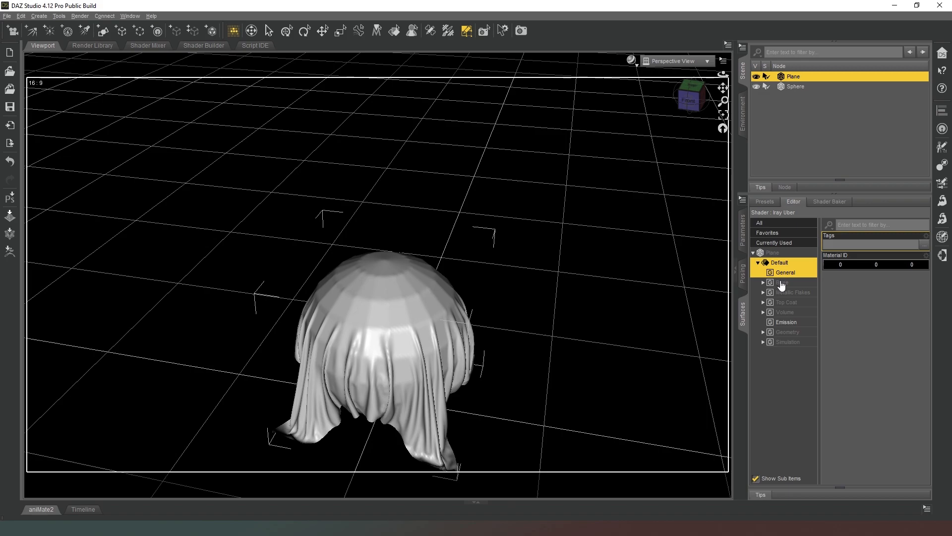
click(783, 282)
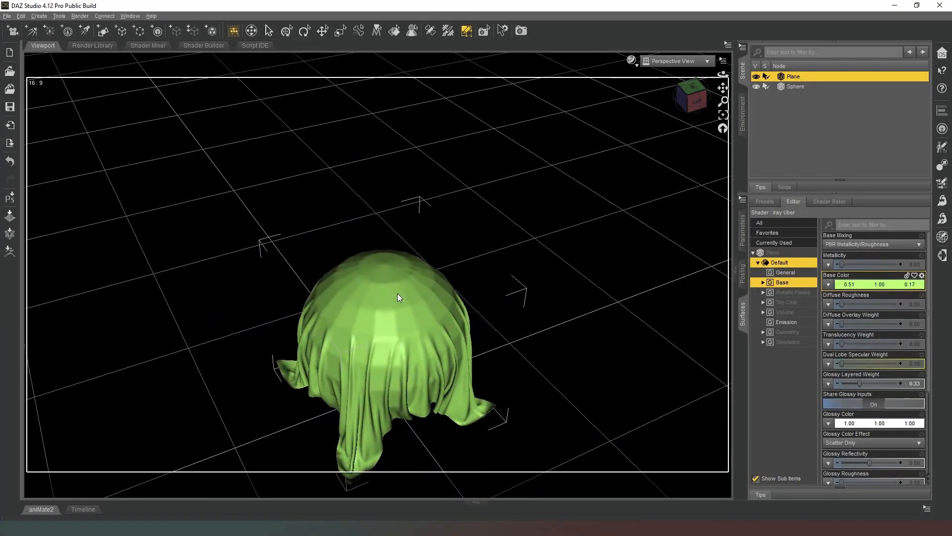
mouse_move(408, 308)
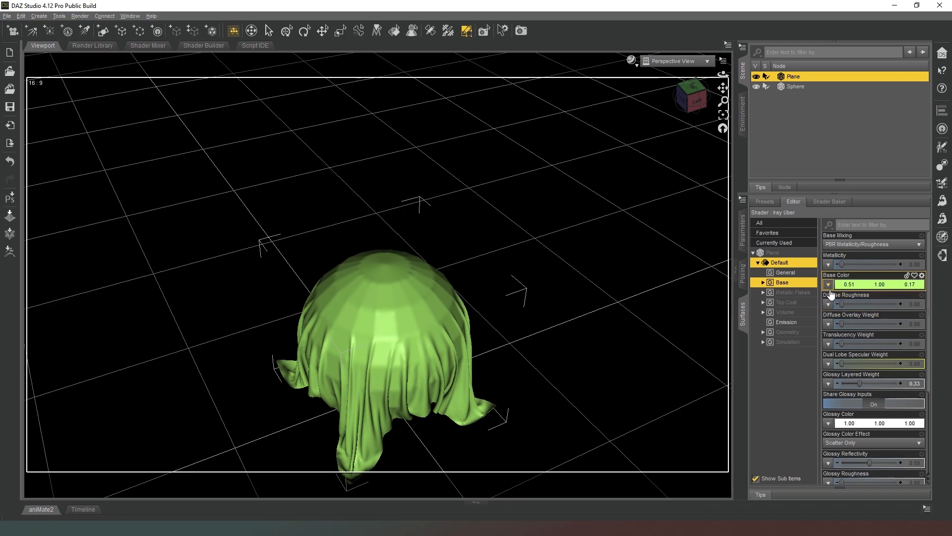
Choose Browse... from the Base Color map options to pick an image file.
click(828, 284)
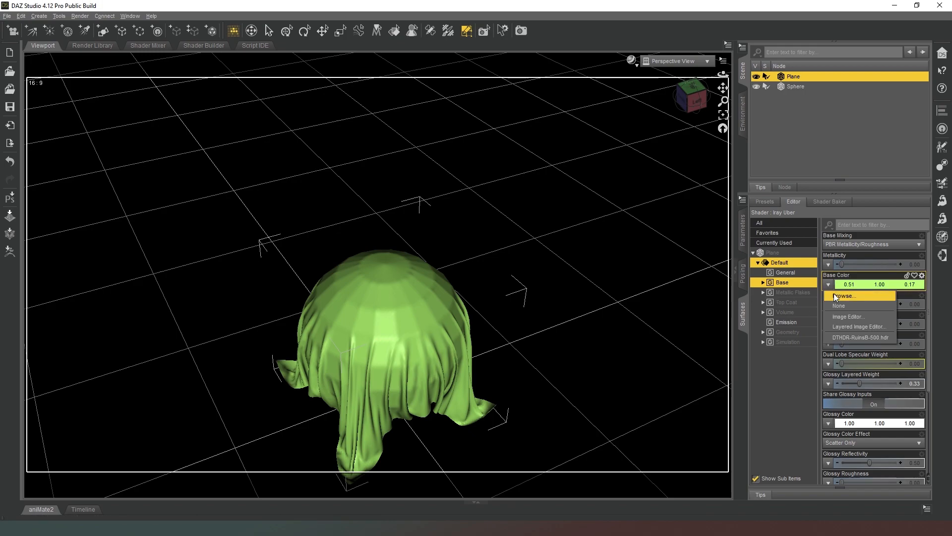
click(845, 295)
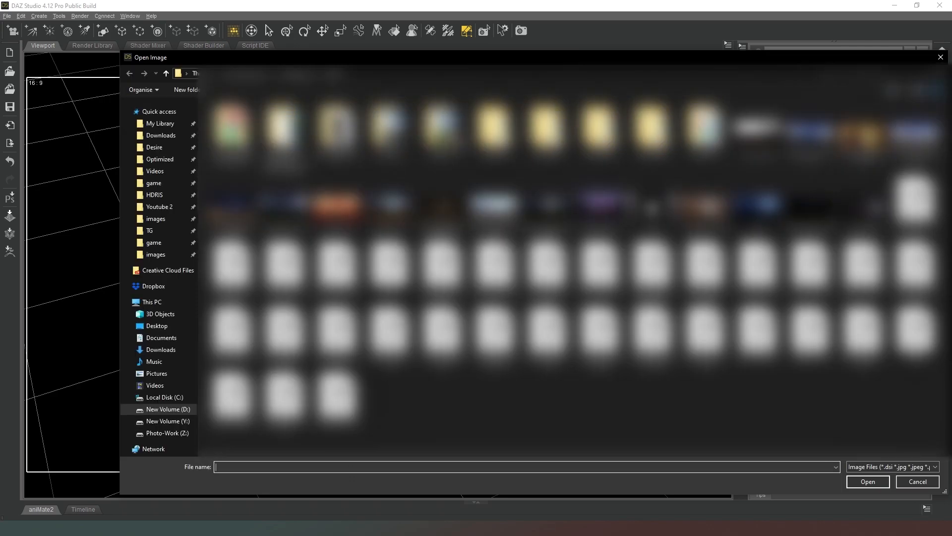
Load the graffiti skateboarder photo as the plane's Base Color image map.
scroll(down, 3)
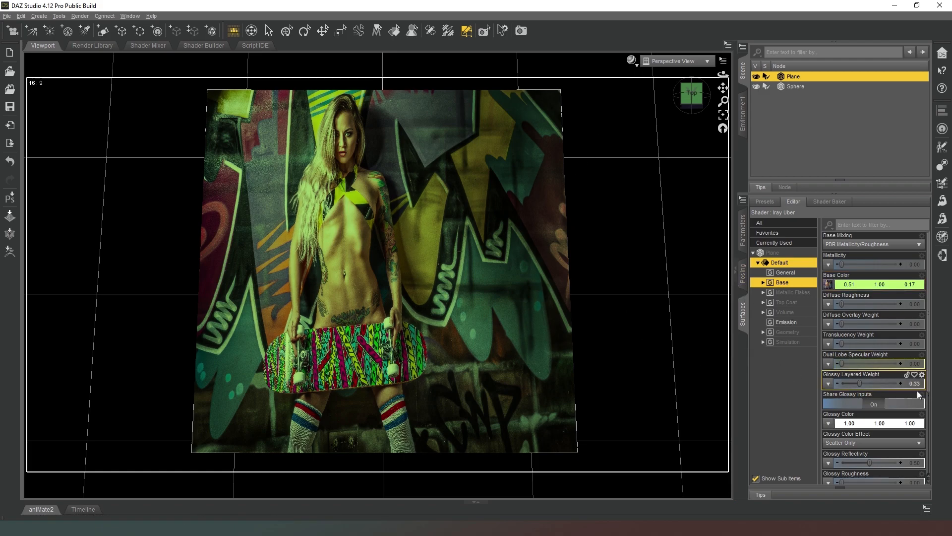
Set Horizontal Tiles 0.74 and Horizontal Offset 0.17, then view the textured drape in perspective.
scroll(down, 3)
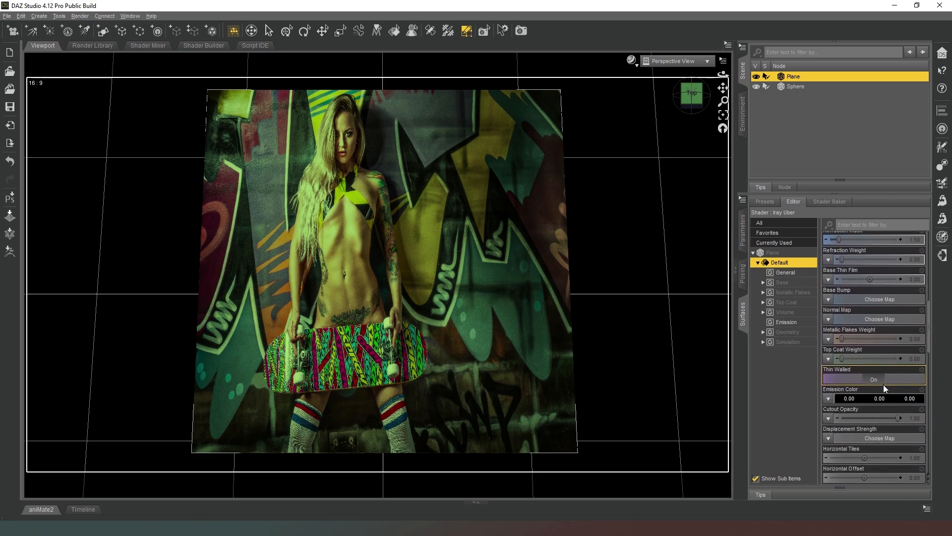
scroll(down, 3)
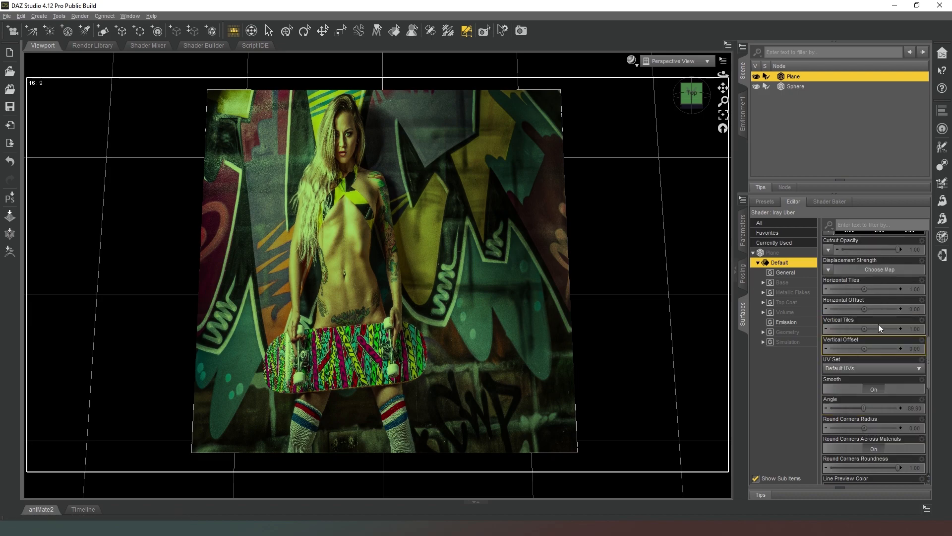
scroll(up, 3)
text(-0.015)
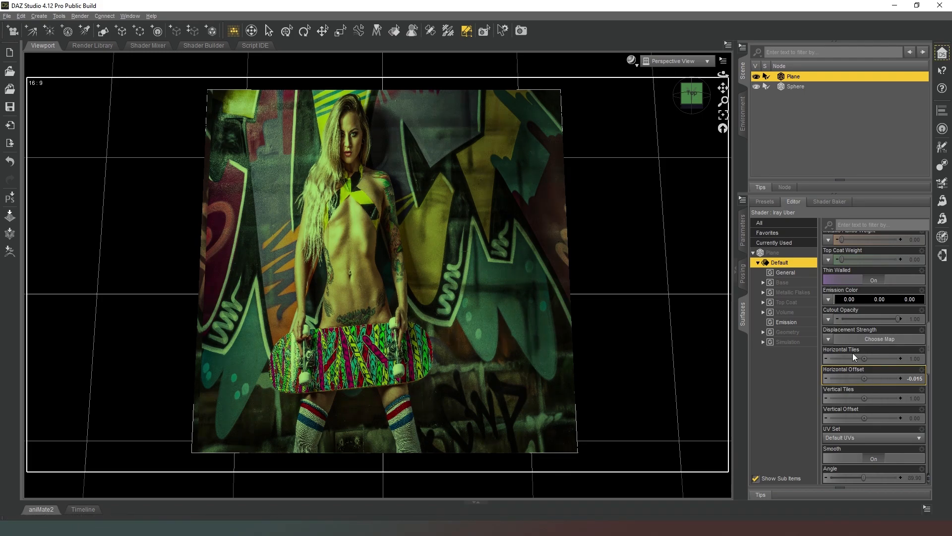
mouse_move(860, 378)
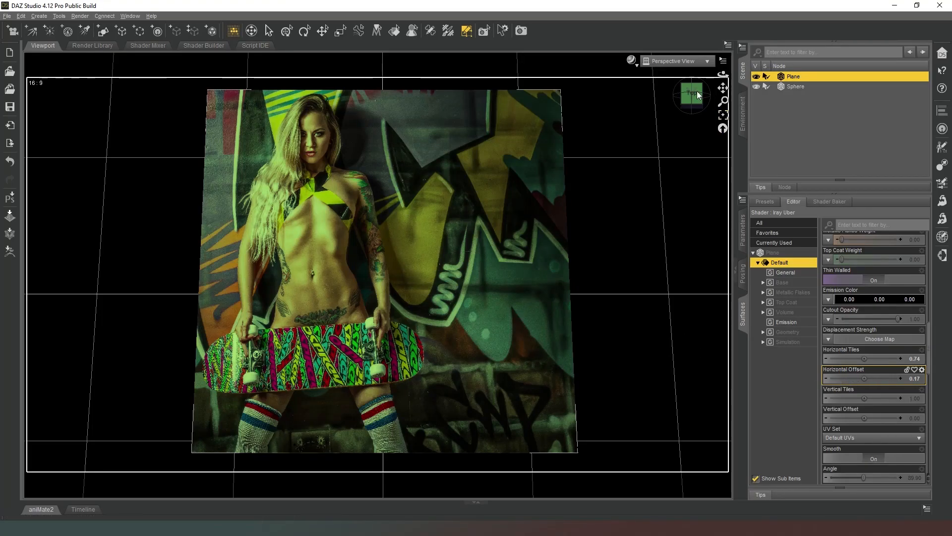
click(691, 94)
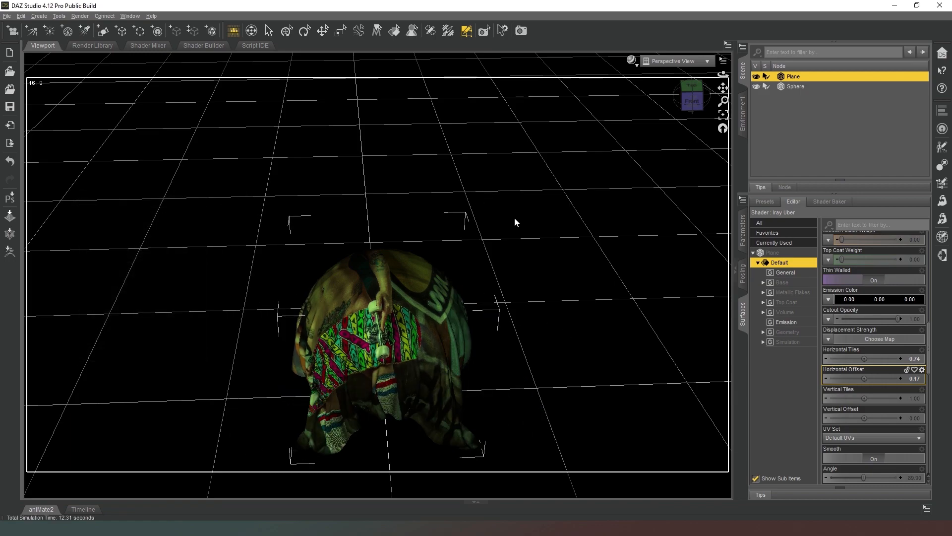
mouse_move(536, 144)
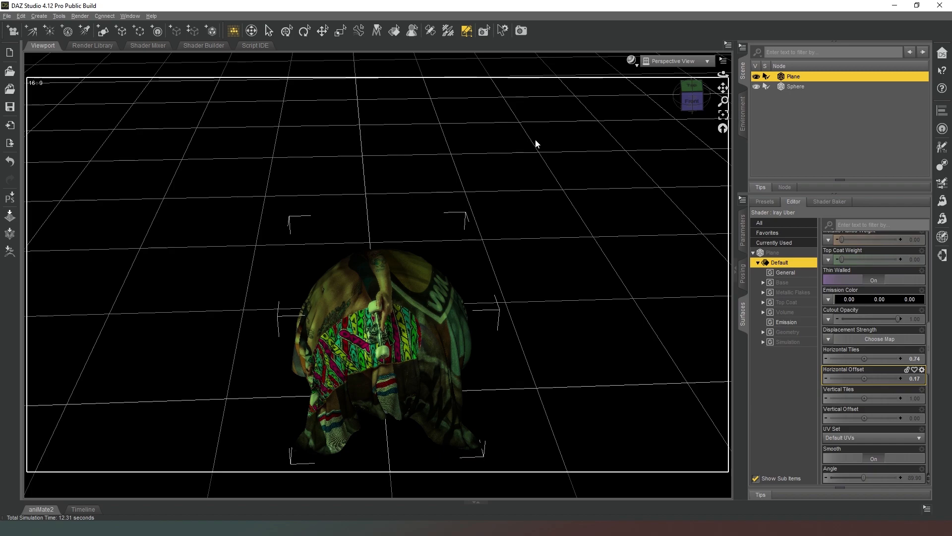
mouse_move(552, 144)
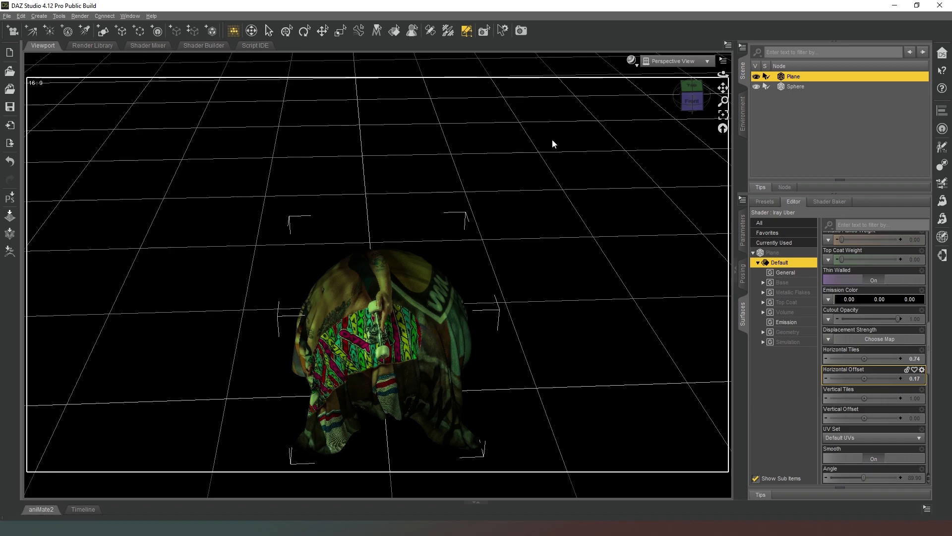
mouse_move(549, 158)
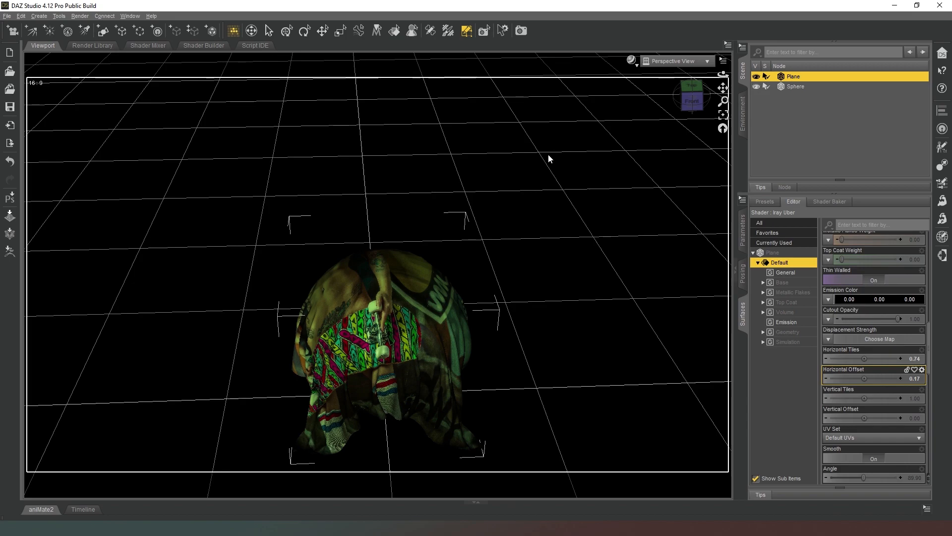
mouse_move(530, 166)
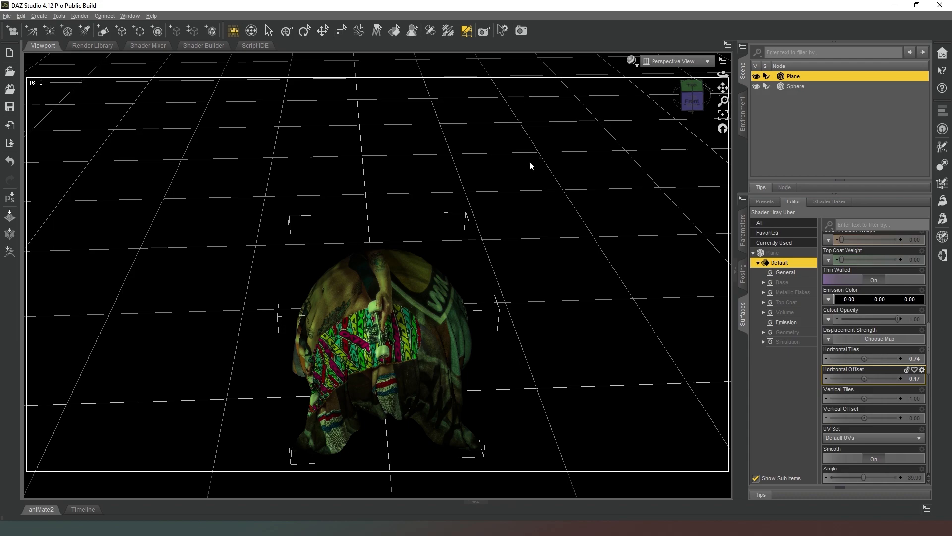